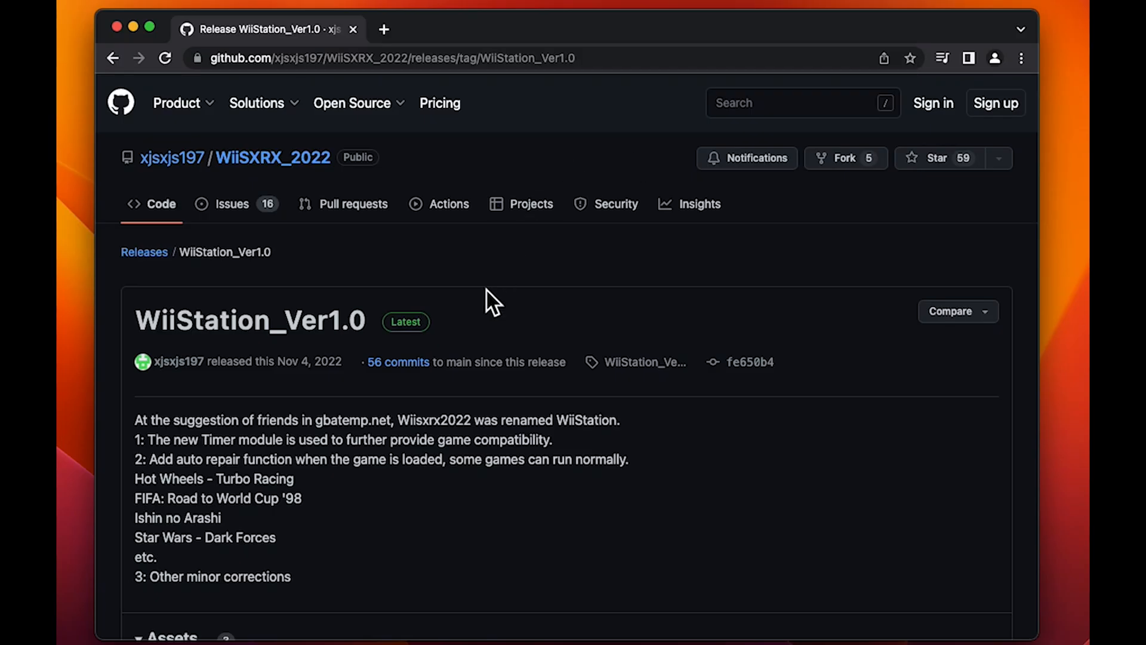
{"action": "mouse_move", "coordinate": [288, 168]}
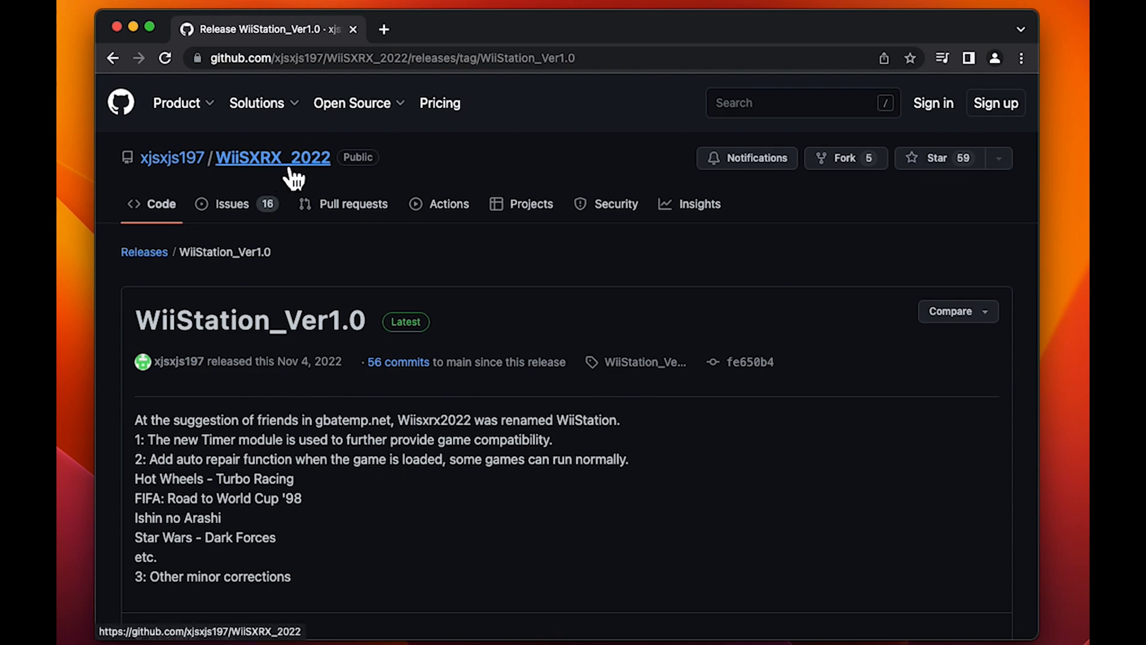
- Download WiiStation_Ver1.0.zip from the release's Assets list
{"action": "scroll", "scroll_direction": "down", "scroll_amount": 3}
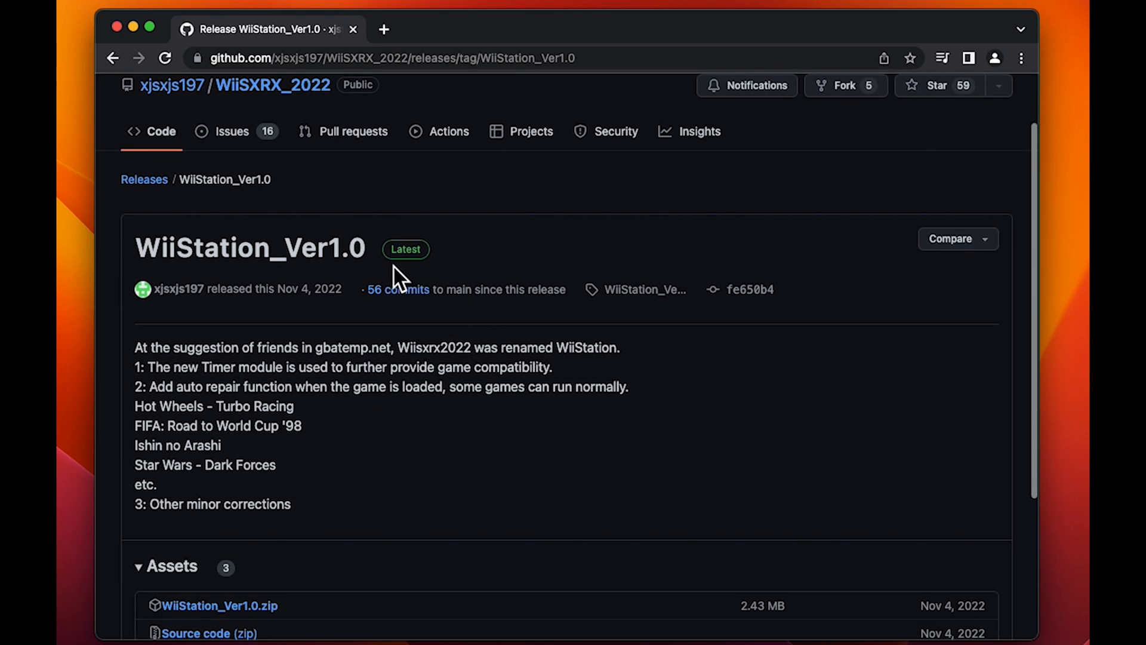
{"action": "scroll", "scroll_direction": "down", "scroll_amount": 3}
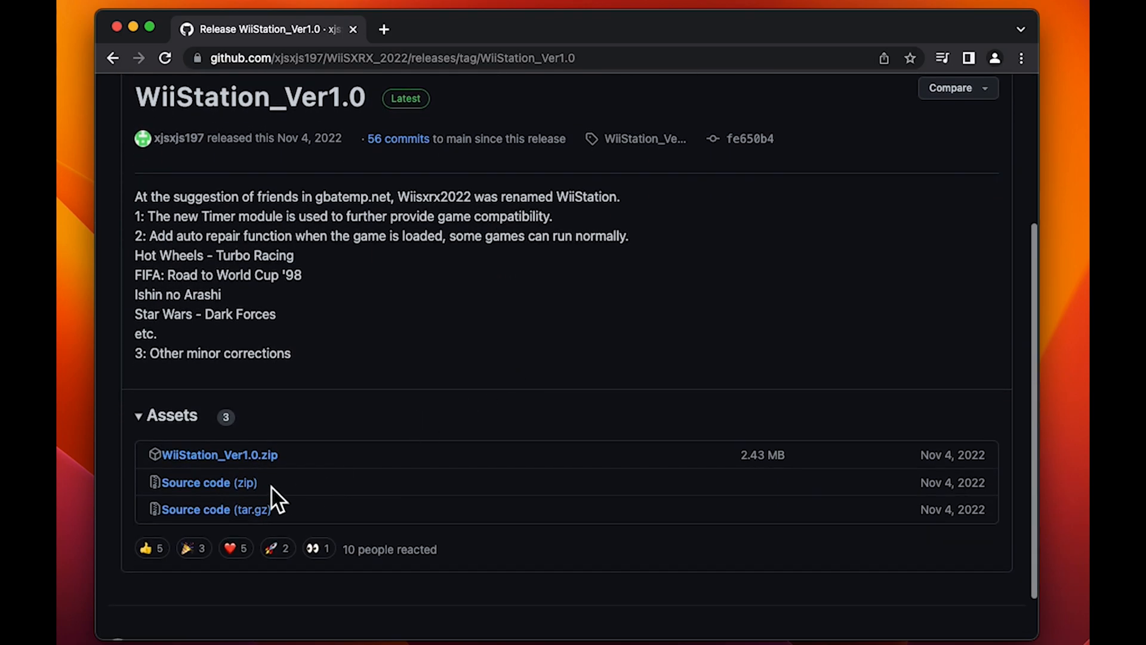
{"action": "mouse_move", "coordinate": [220, 453]}
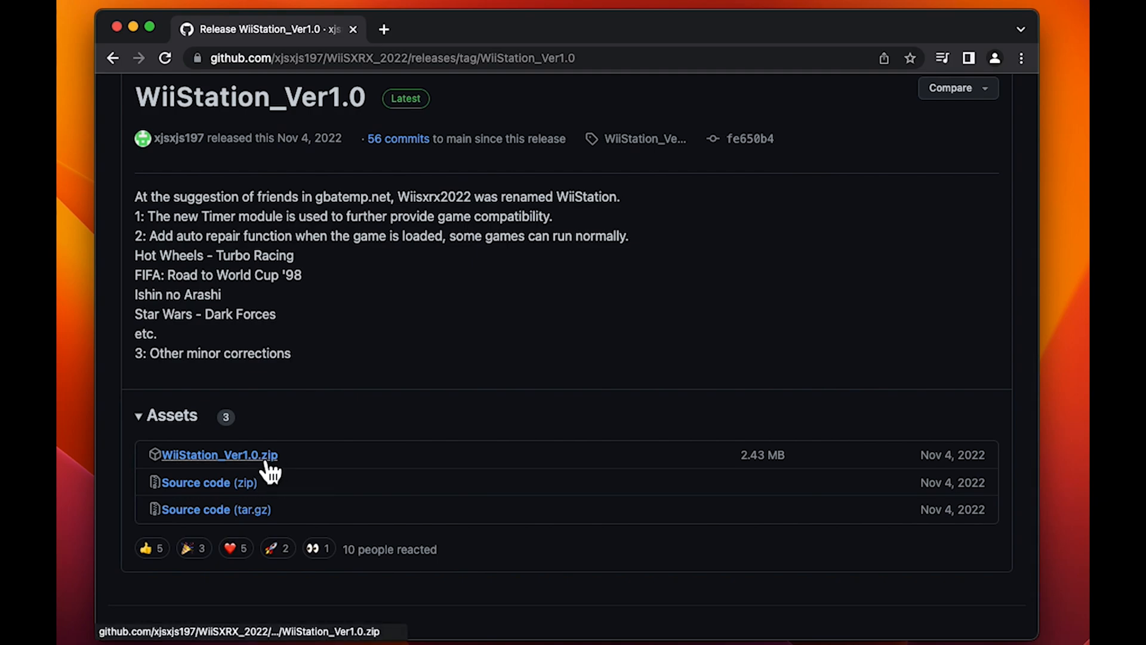
{"action": "left_click", "coordinate": [219, 454]}
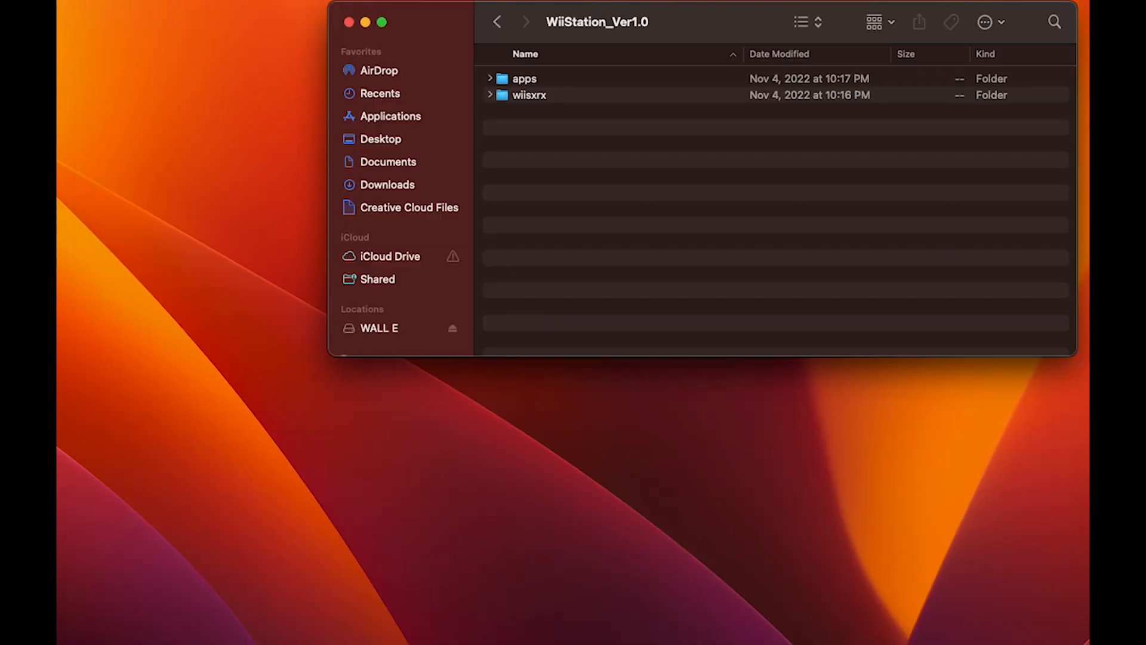
- Place WiiStation_Ver1.0 (boot.dol, icon, meta.xml) in the SD card's apps folder and check its contents
{"action": "left_click", "coordinate": [379, 327]}
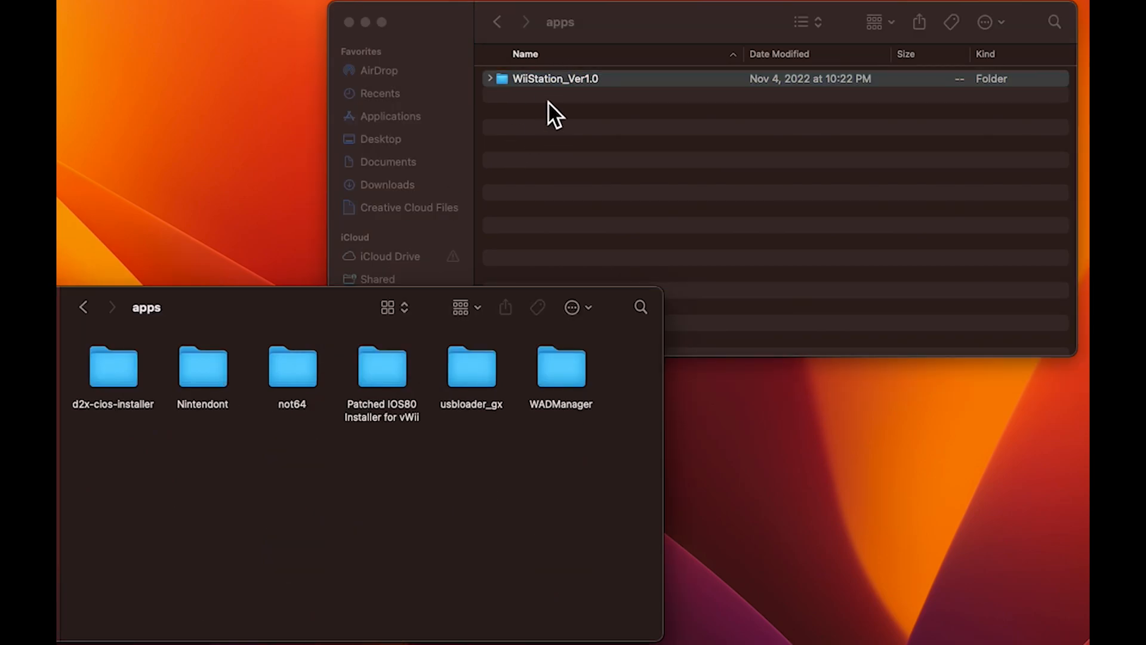
{"action": "mouse_move", "coordinate": [345, 496]}
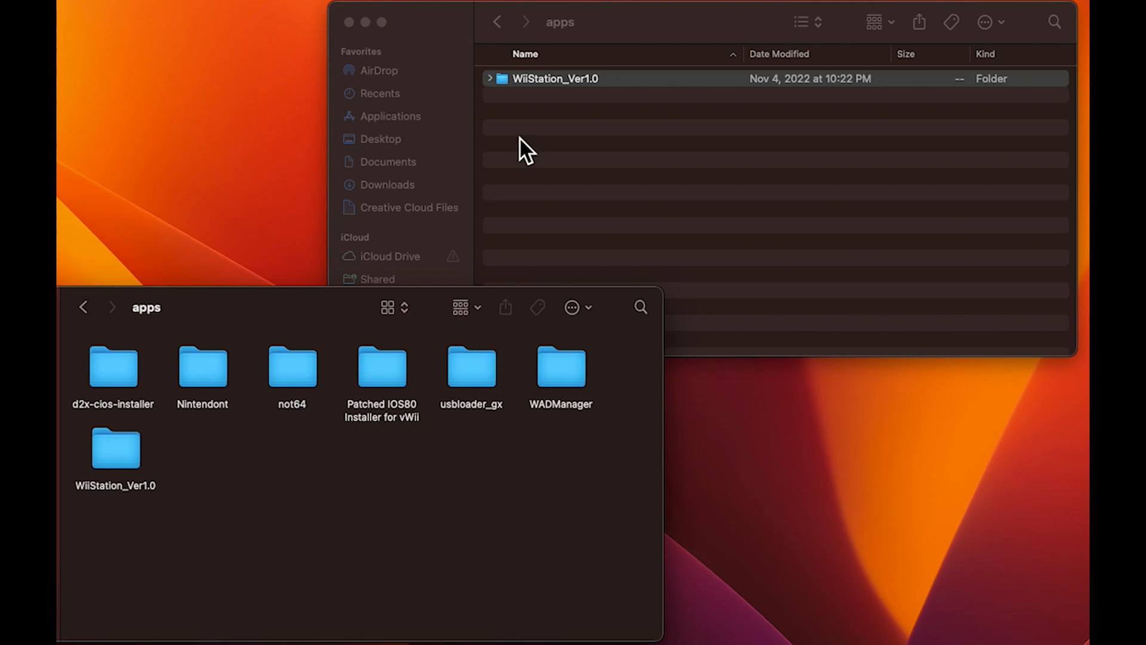
{"action": "left_click", "coordinate": [489, 78]}
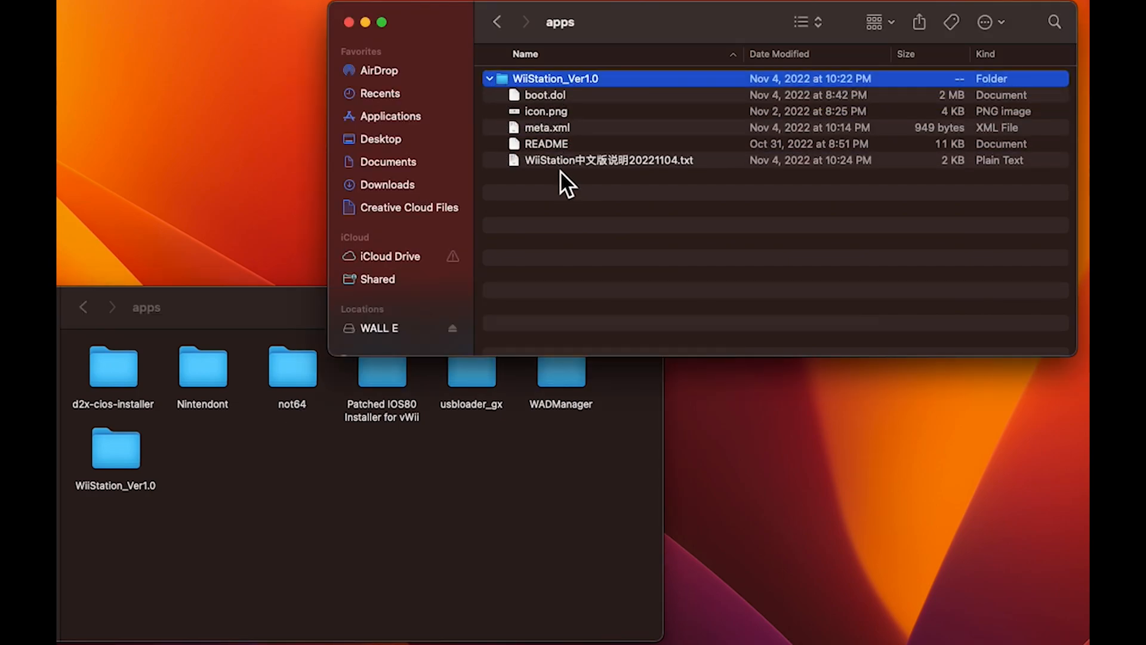
{"action": "left_click", "coordinate": [489, 79]}
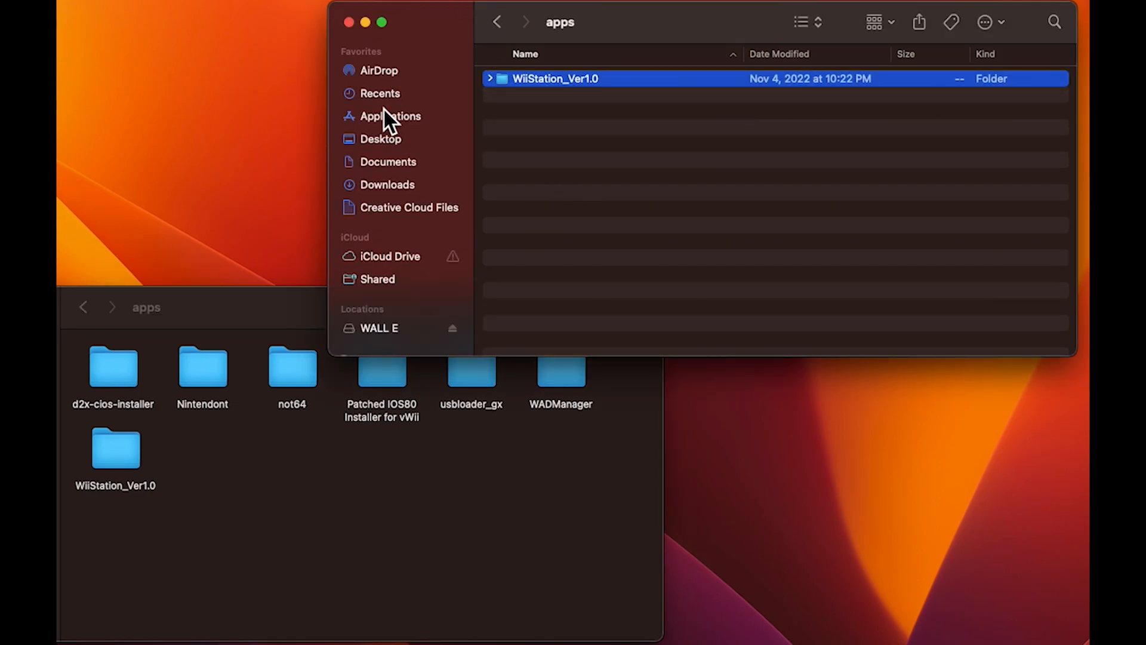
{"action": "double_click", "coordinate": [114, 448]}
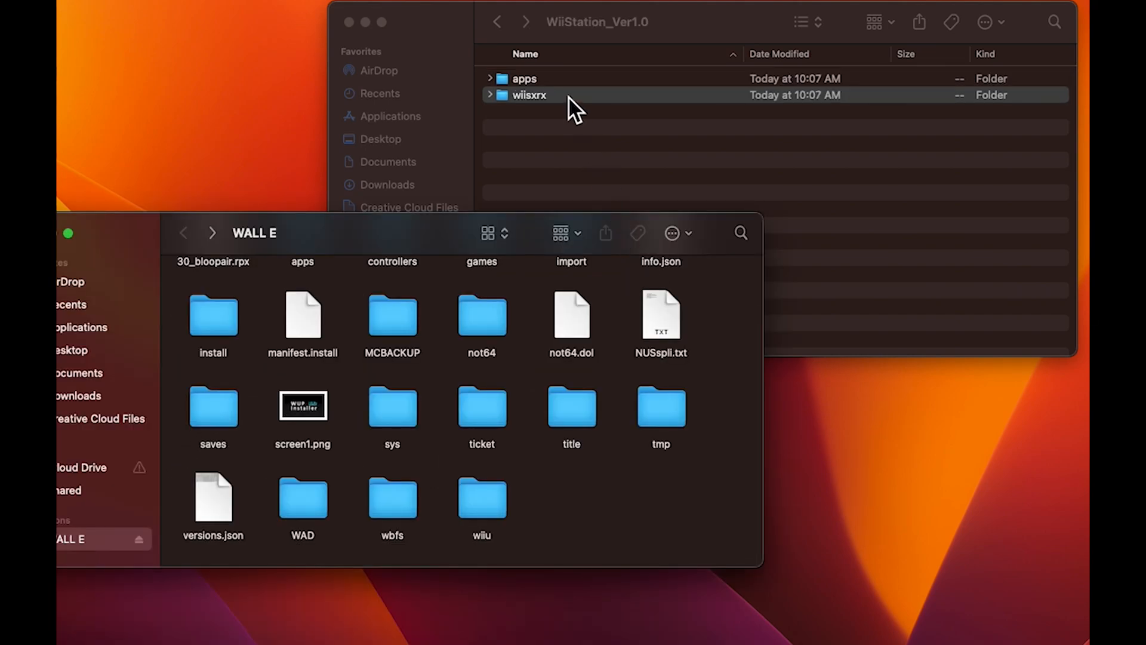
- Copy wiisxrx to the WALL E root and view its bios, fonts, isos and saves folders
{"action": "left_click_drag", "start_coordinate": [529, 96], "coordinate": [566, 482]}
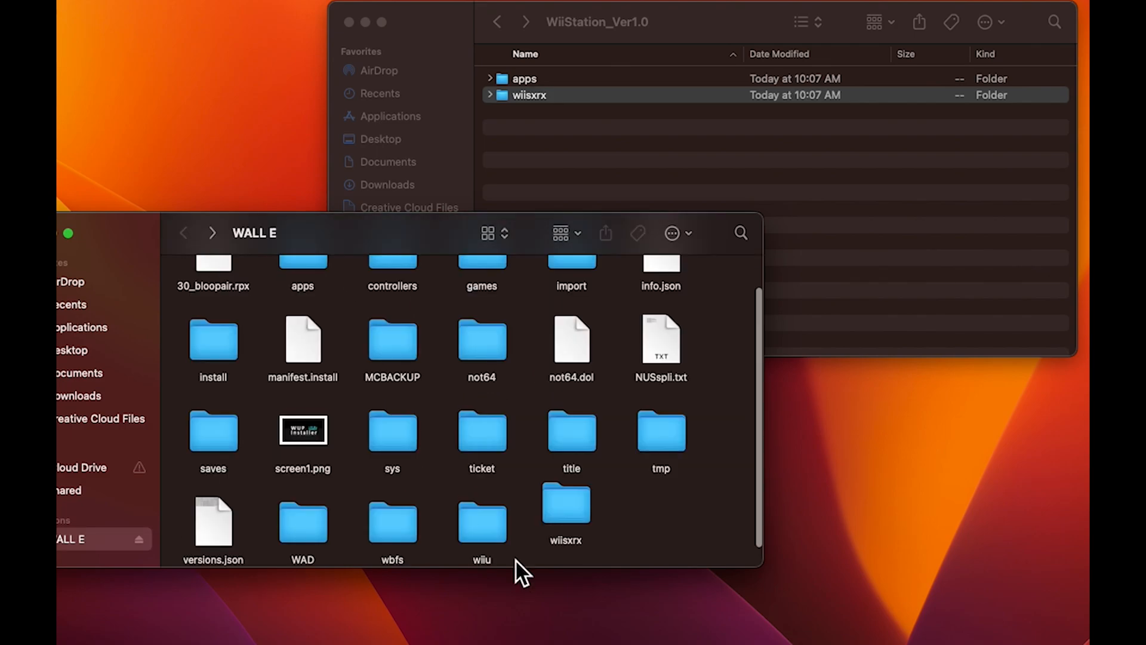
{"action": "left_click", "coordinate": [565, 504]}
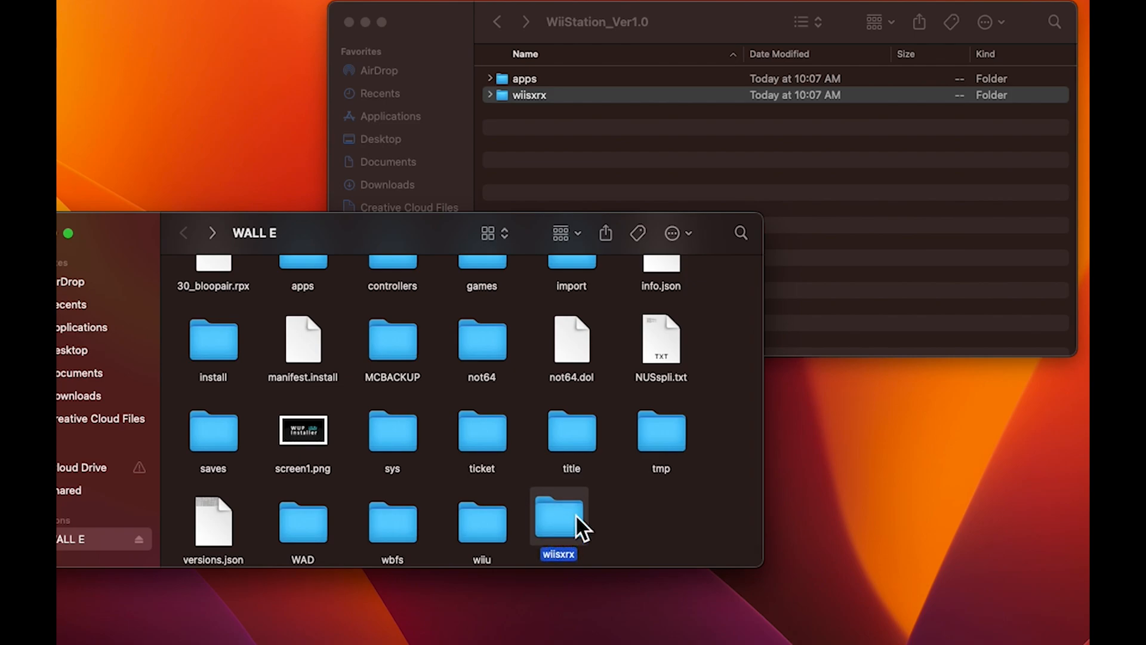
{"action": "double_click", "coordinate": [557, 517]}
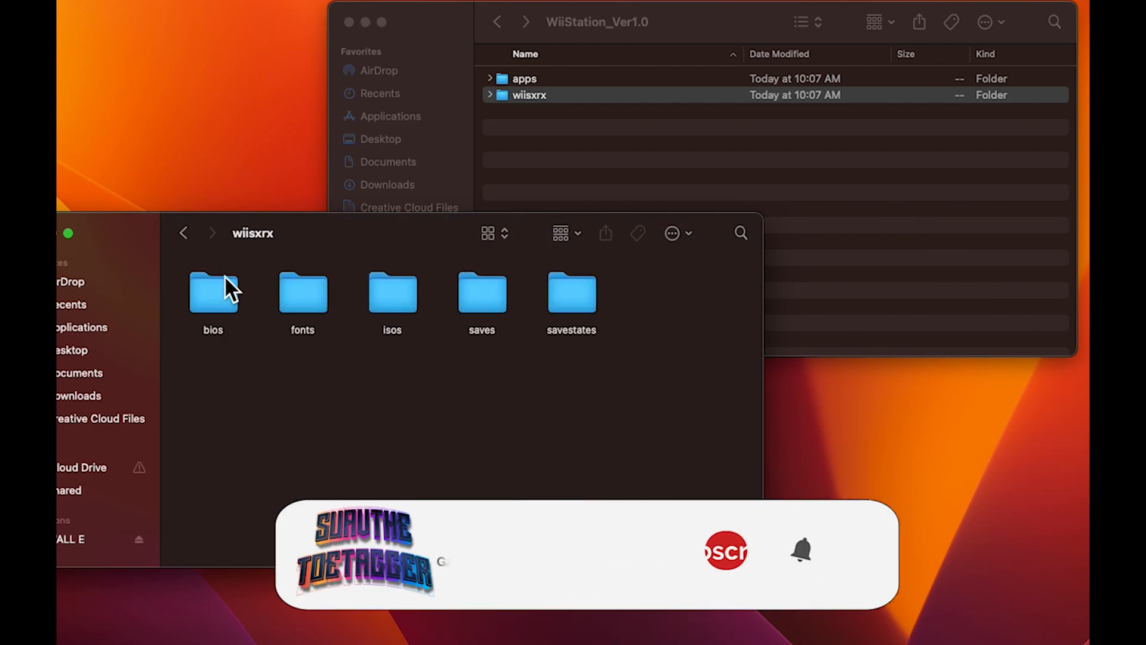
{"action": "left_click", "coordinate": [392, 293]}
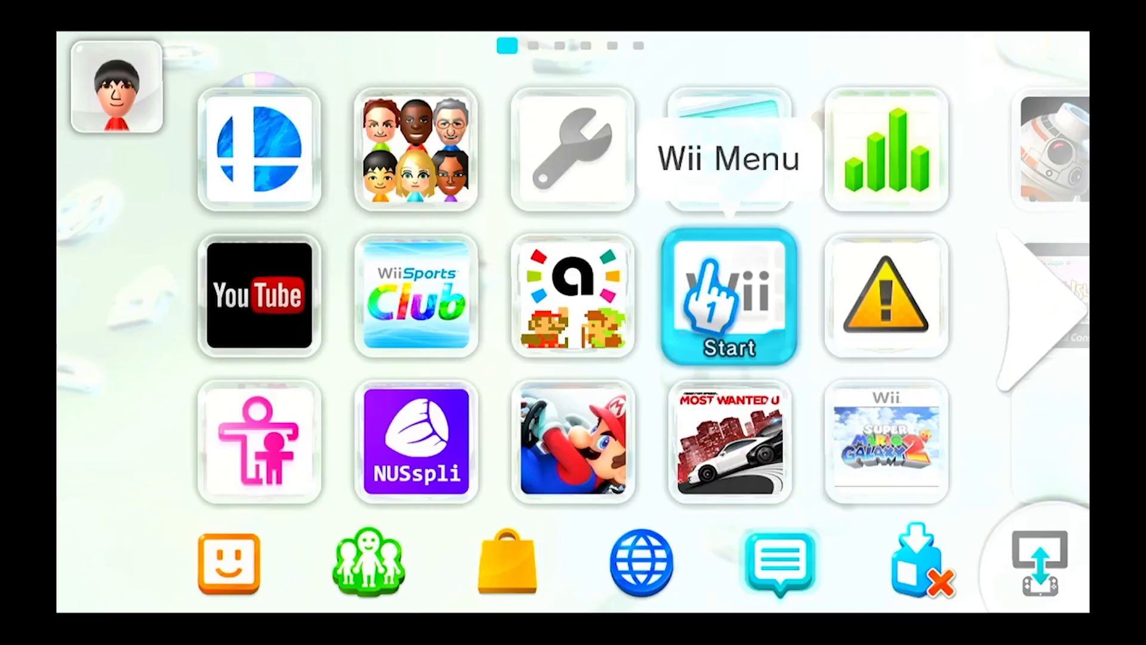
- Enter the Wii Menu in TV Only mode and start the Homebrew Channel
{"action": "left_click", "coordinate": [728, 296]}
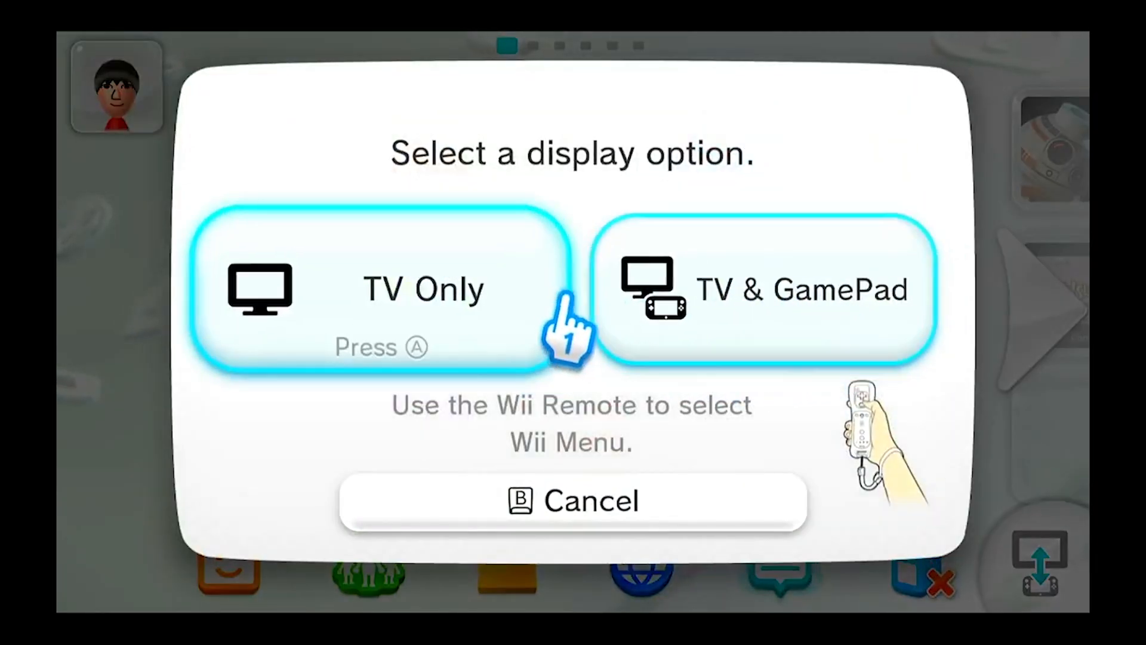
{"action": "left_click", "coordinate": [379, 289]}
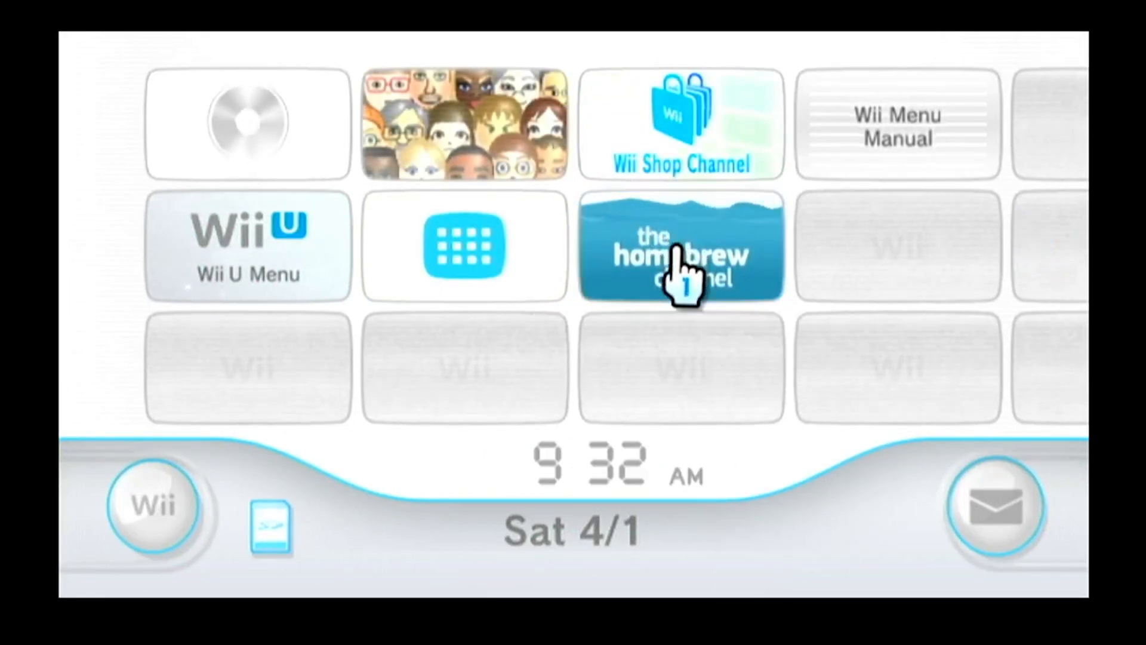
{"action": "left_click", "coordinate": [680, 246]}
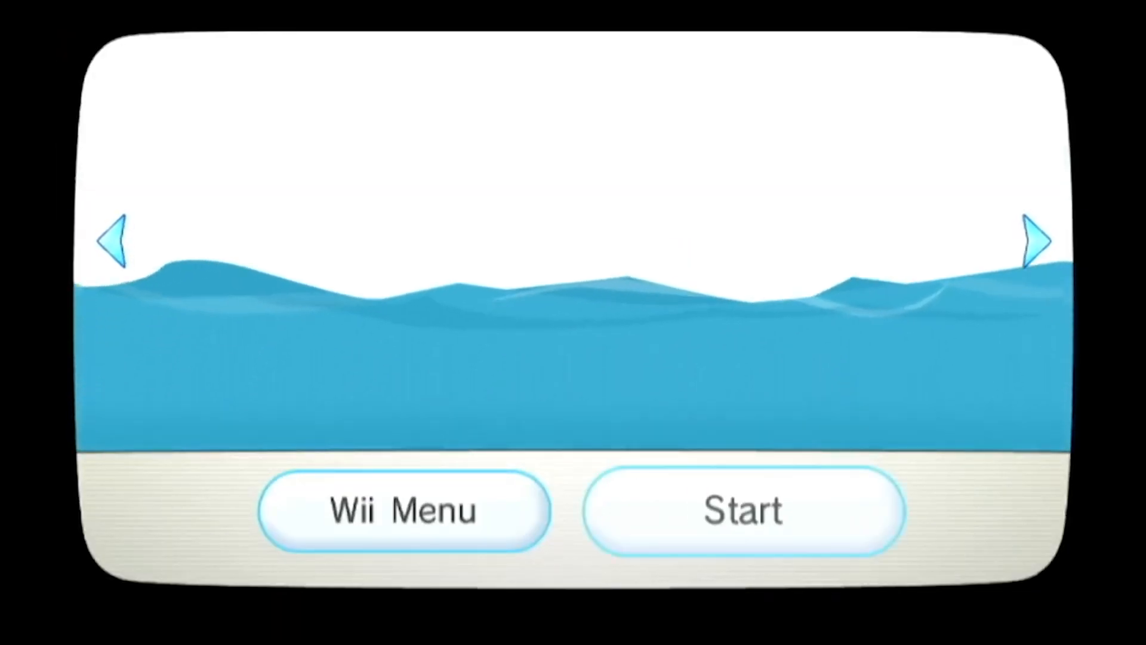
{"action": "left_click", "coordinate": [742, 511]}
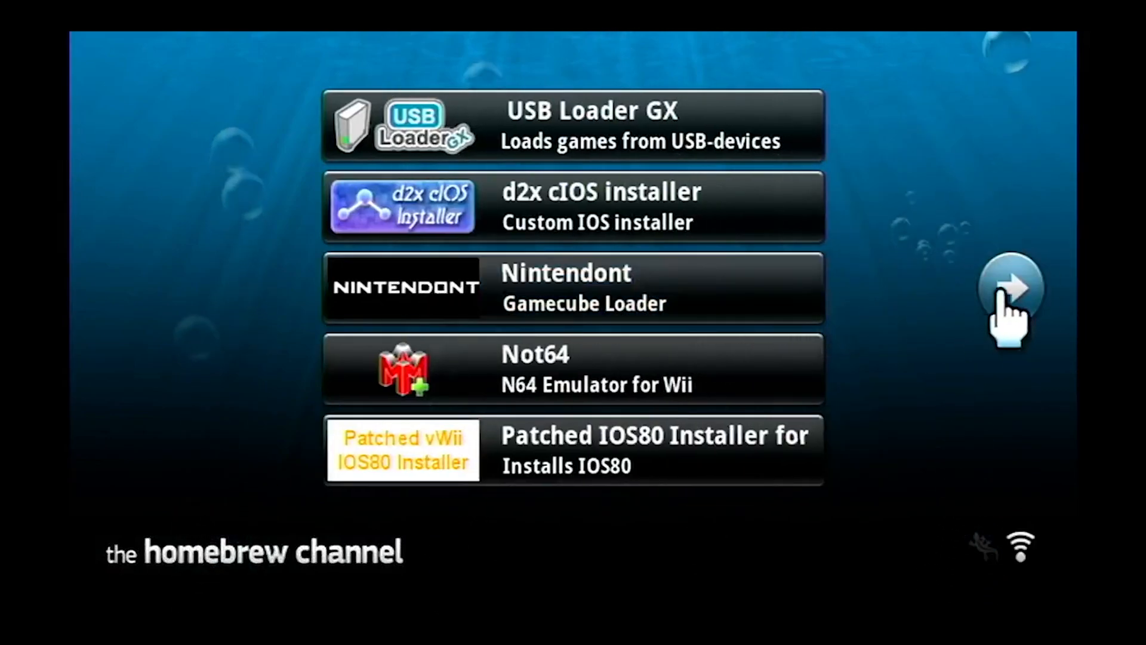
- Load WiiStation from the Homebrew Channel app list to reach its main menu
{"action": "left_click", "coordinate": [1008, 288]}
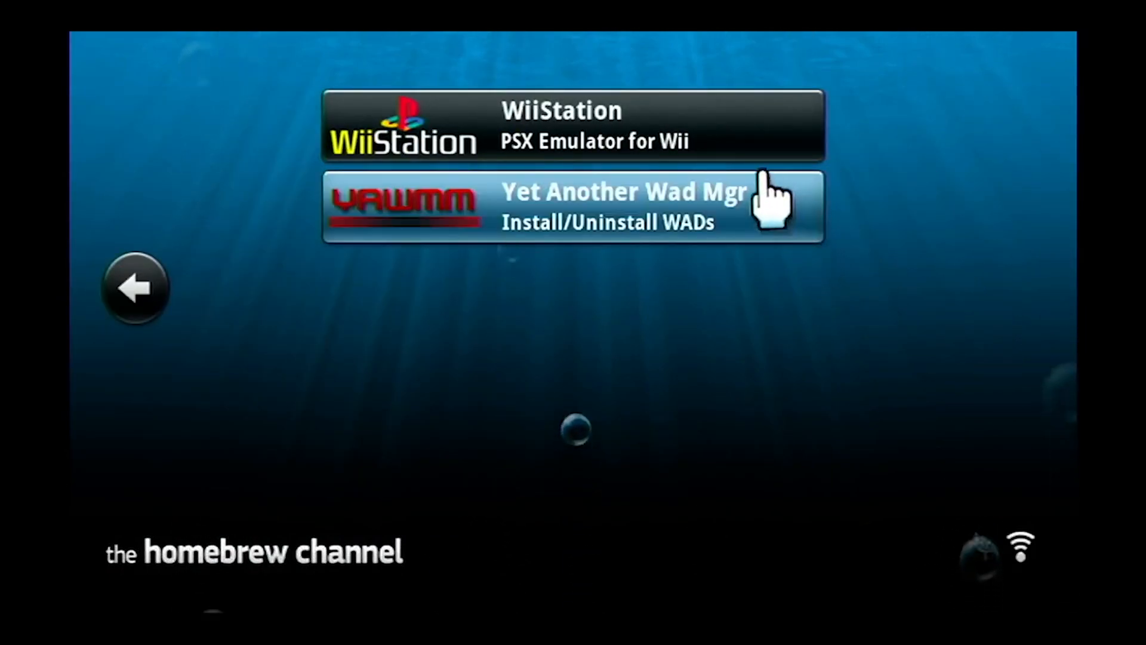
{"action": "mouse_move", "coordinate": [643, 151]}
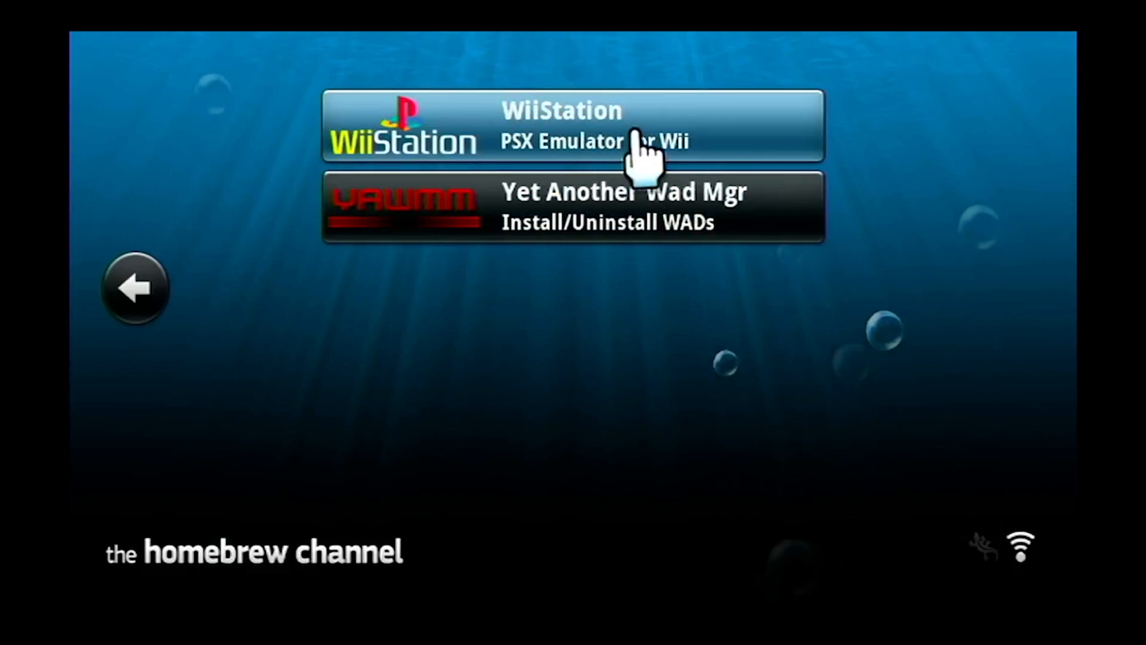
{"action": "left_click", "coordinate": [572, 126]}
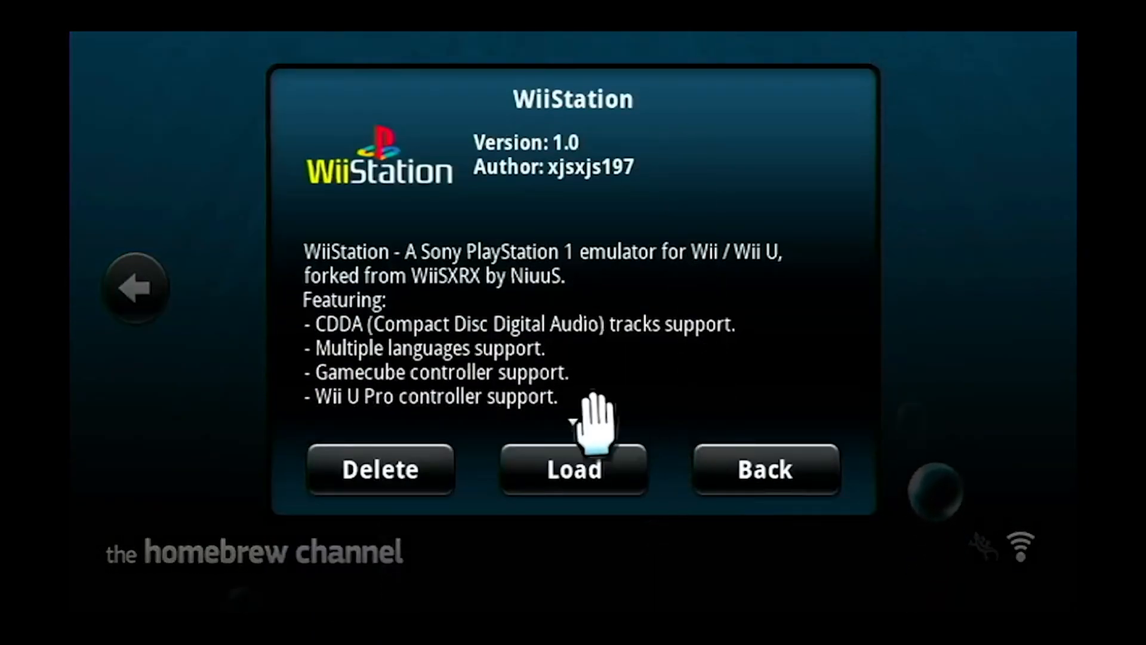
{"action": "left_click", "coordinate": [573, 468]}
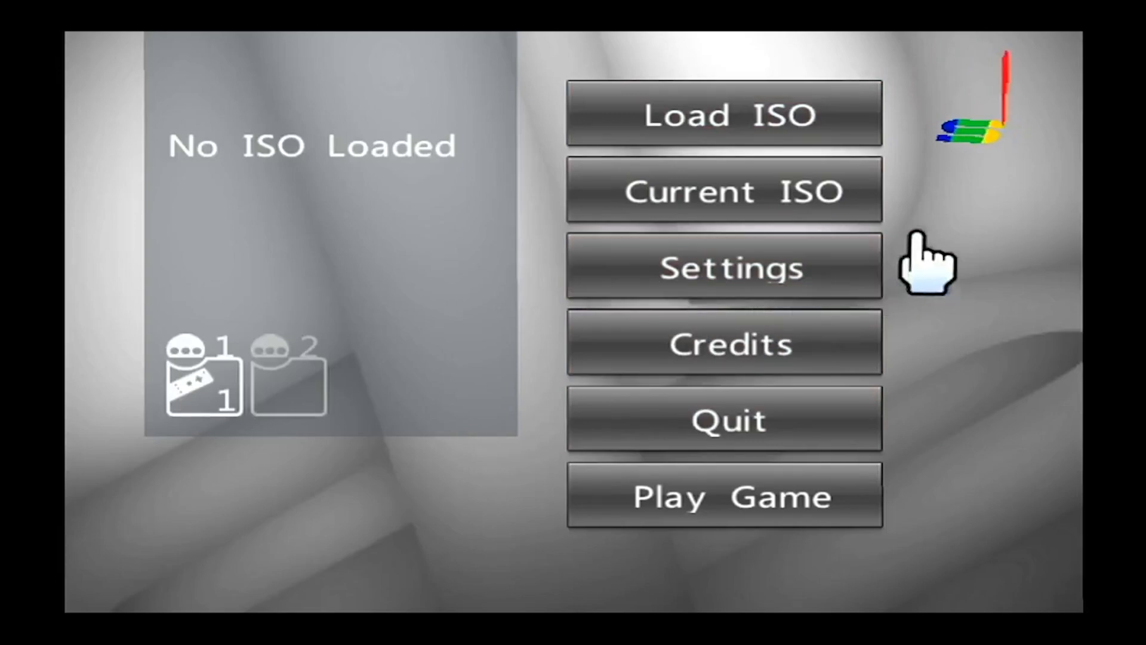
- Show the General settings with CPU core, BIOS and language options
{"action": "left_click", "coordinate": [724, 266]}
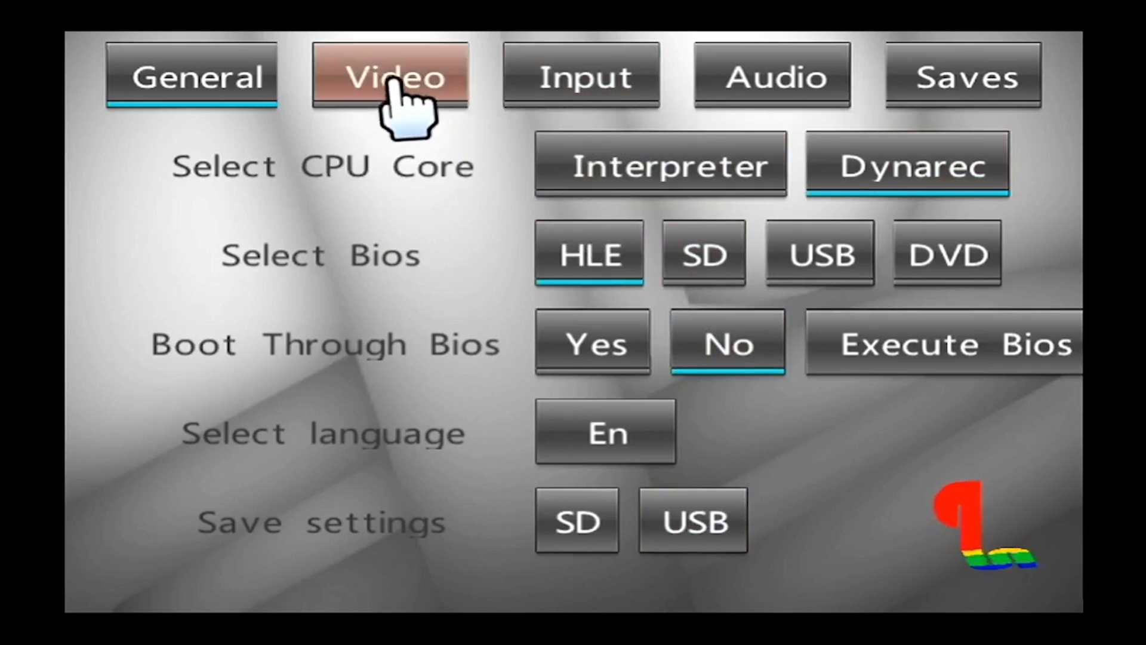
{"action": "mouse_move", "coordinate": [577, 522]}
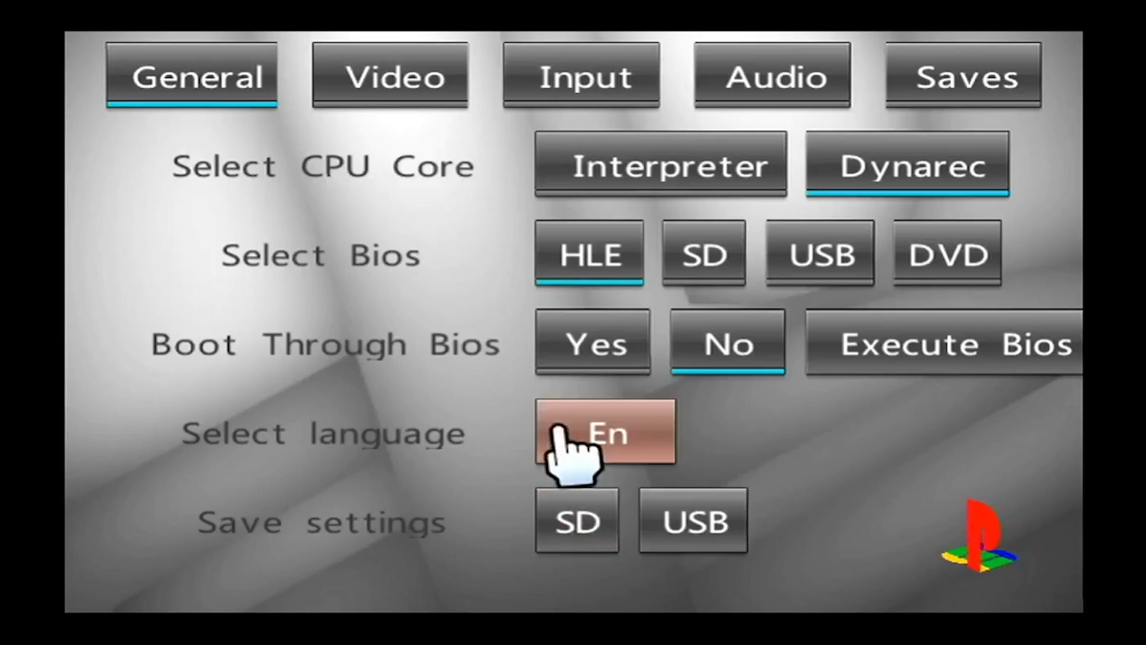
{"action": "mouse_move", "coordinate": [387, 146]}
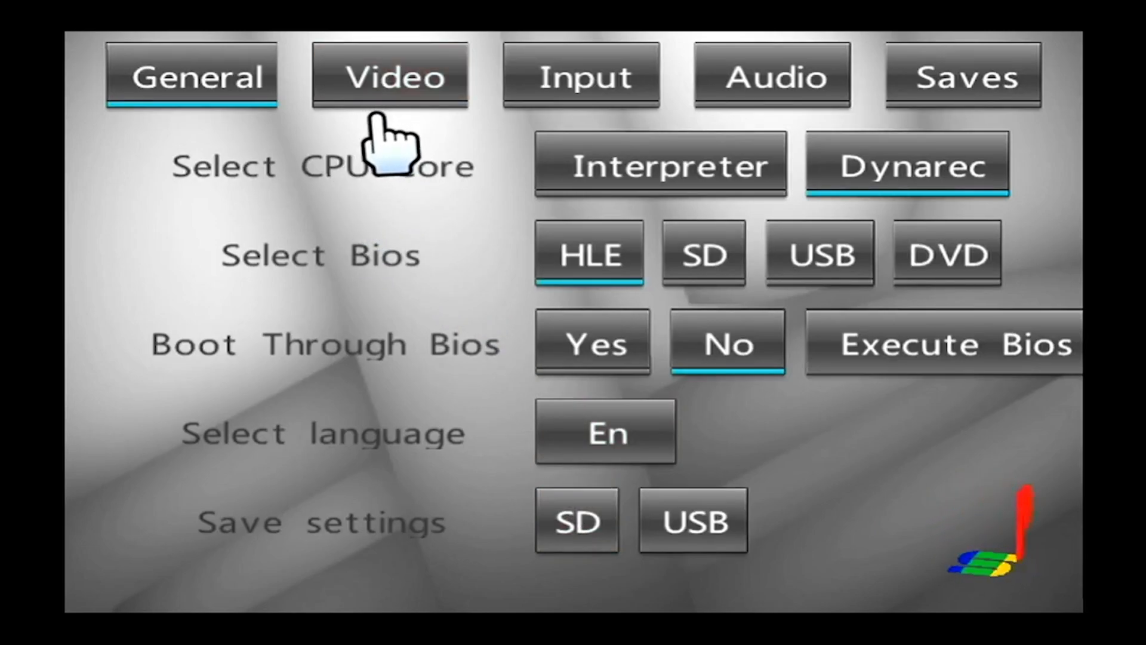
- Review Video and Input settings, save button configs to SD, then view Audio
{"action": "left_click", "coordinate": [389, 75]}
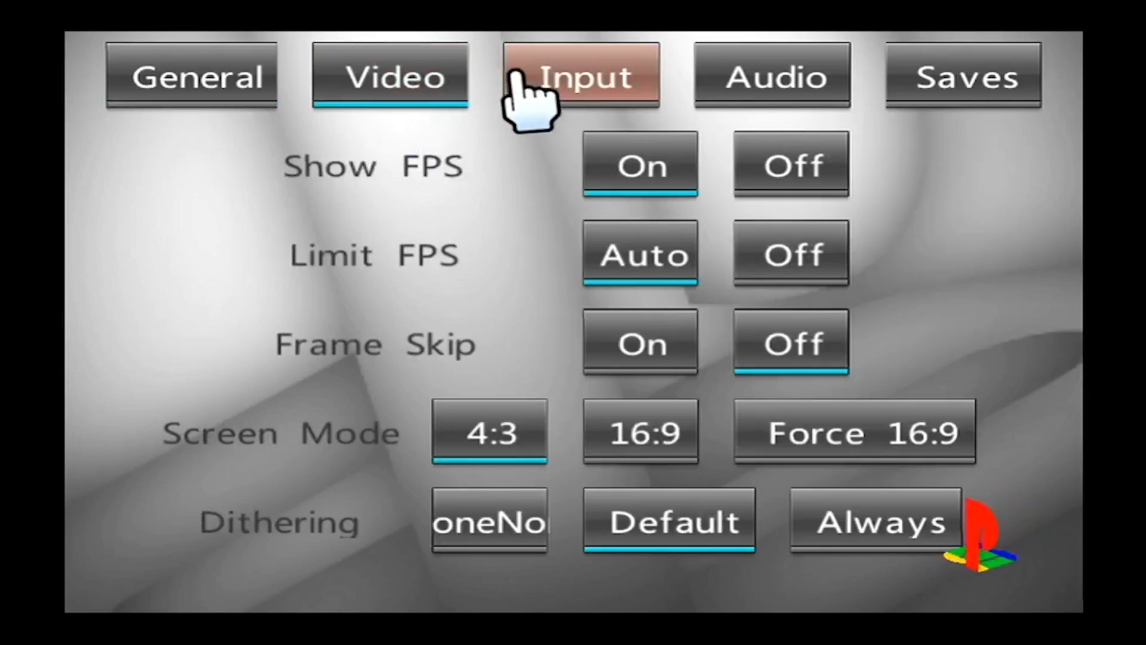
{"action": "left_click", "coordinate": [578, 75]}
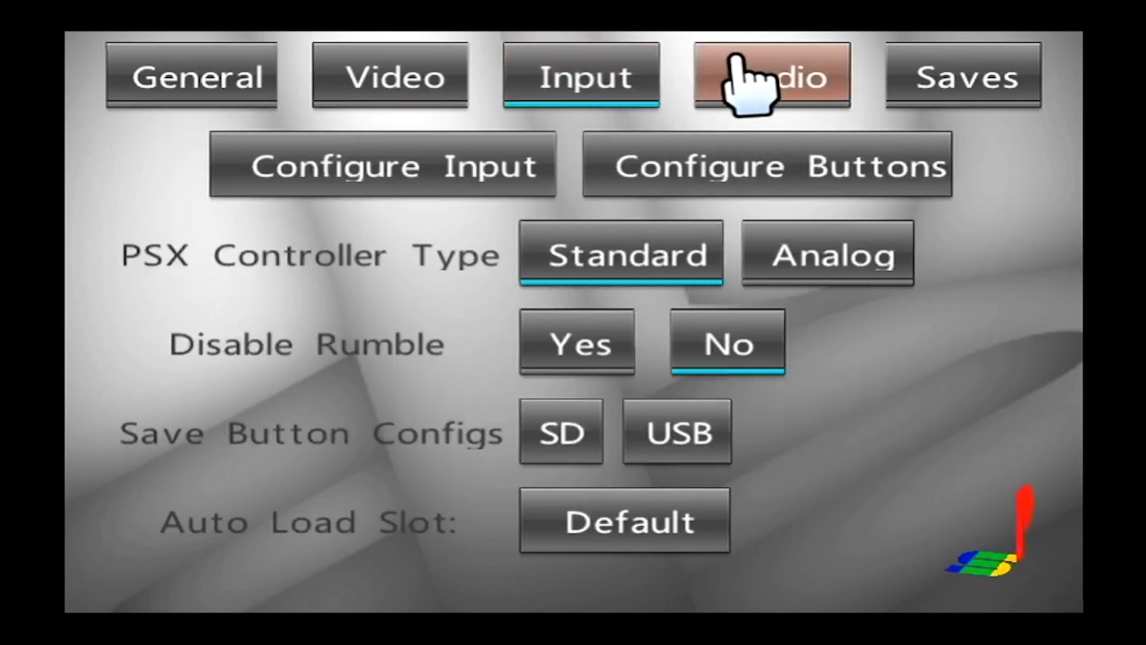
{"action": "mouse_move", "coordinate": [826, 254]}
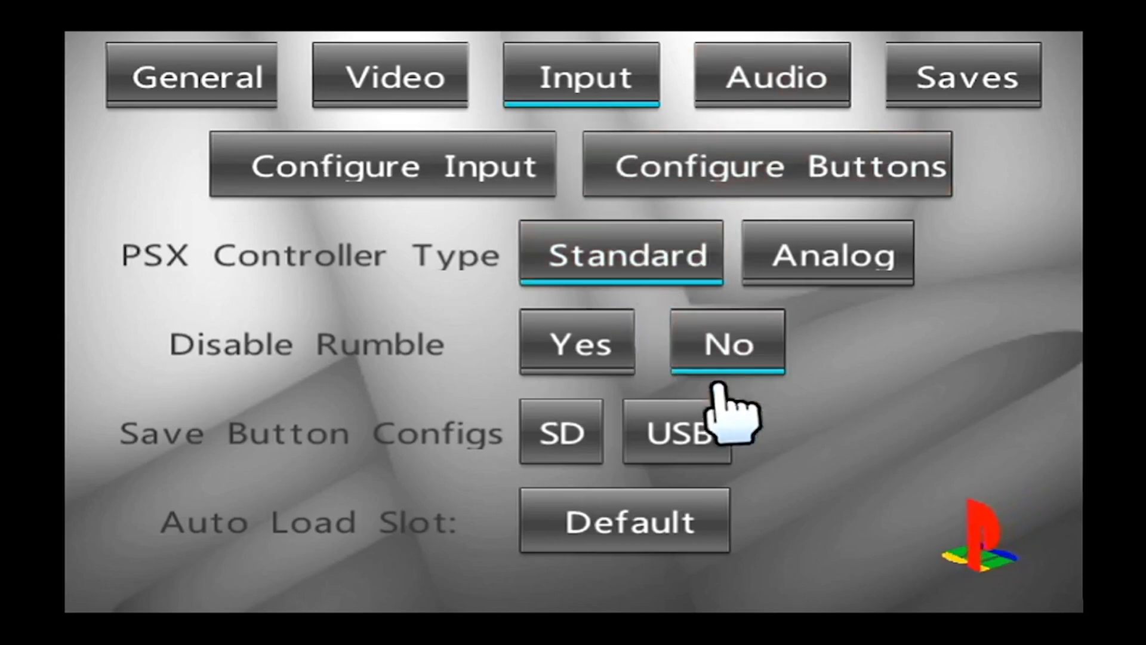
{"action": "left_click", "coordinate": [561, 431]}
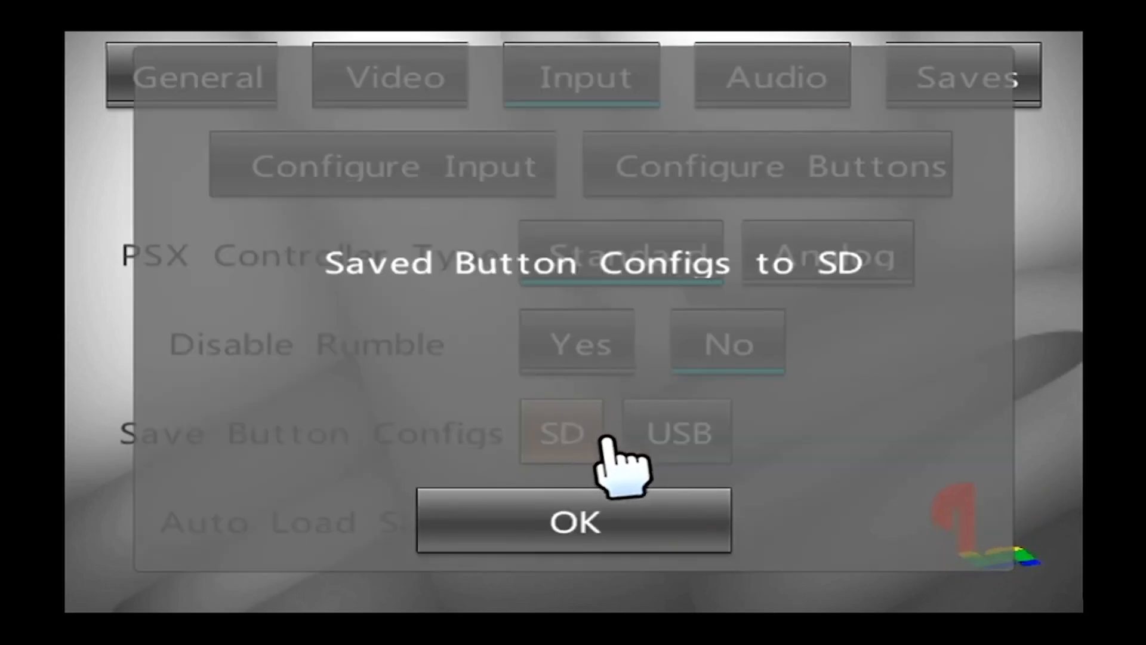
{"action": "left_click", "coordinate": [572, 520]}
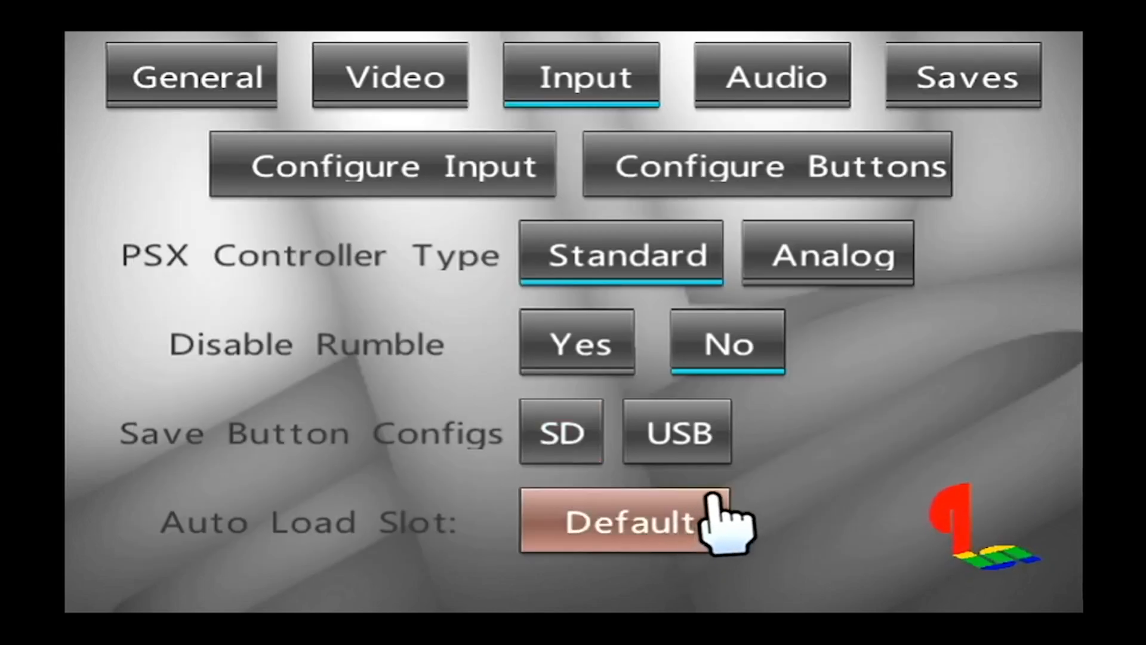
{"action": "left_click", "coordinate": [770, 74]}
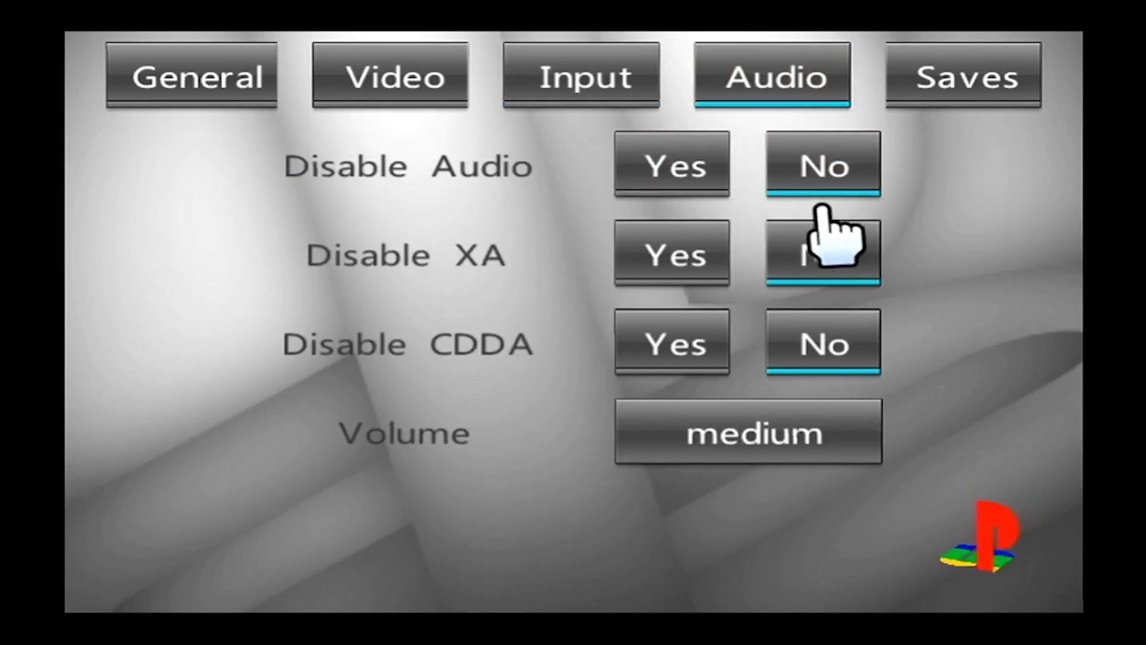
- Review the Saves tab's memcard and save-state devices and return to the main menu
{"action": "left_click", "coordinate": [962, 74]}
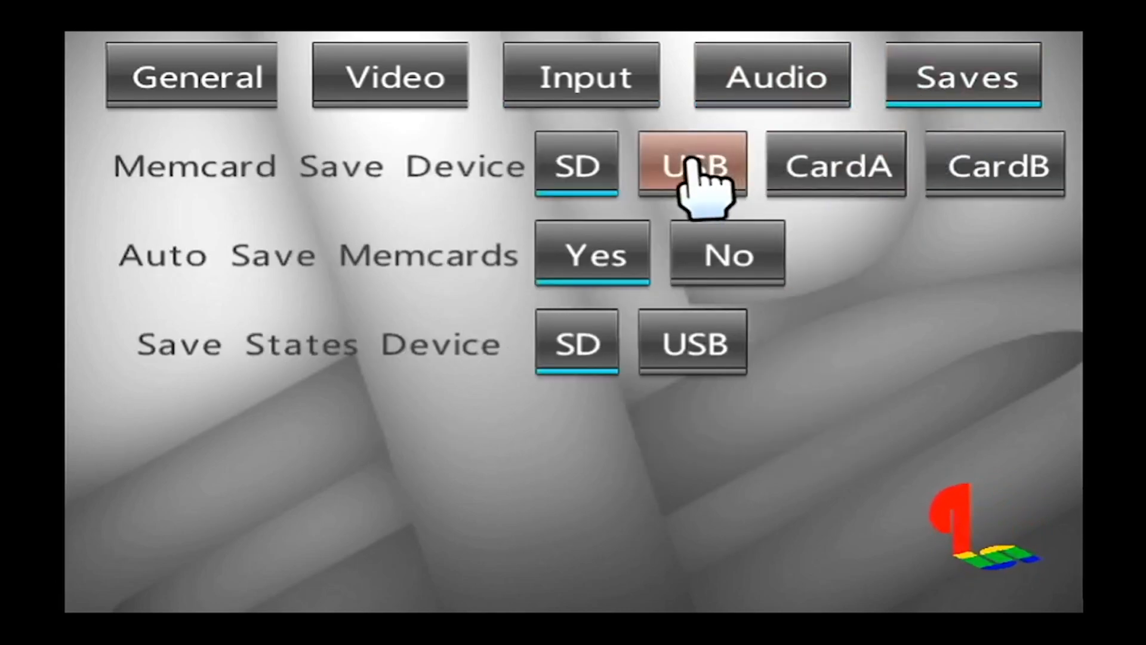
{"action": "left_click", "coordinate": [576, 164]}
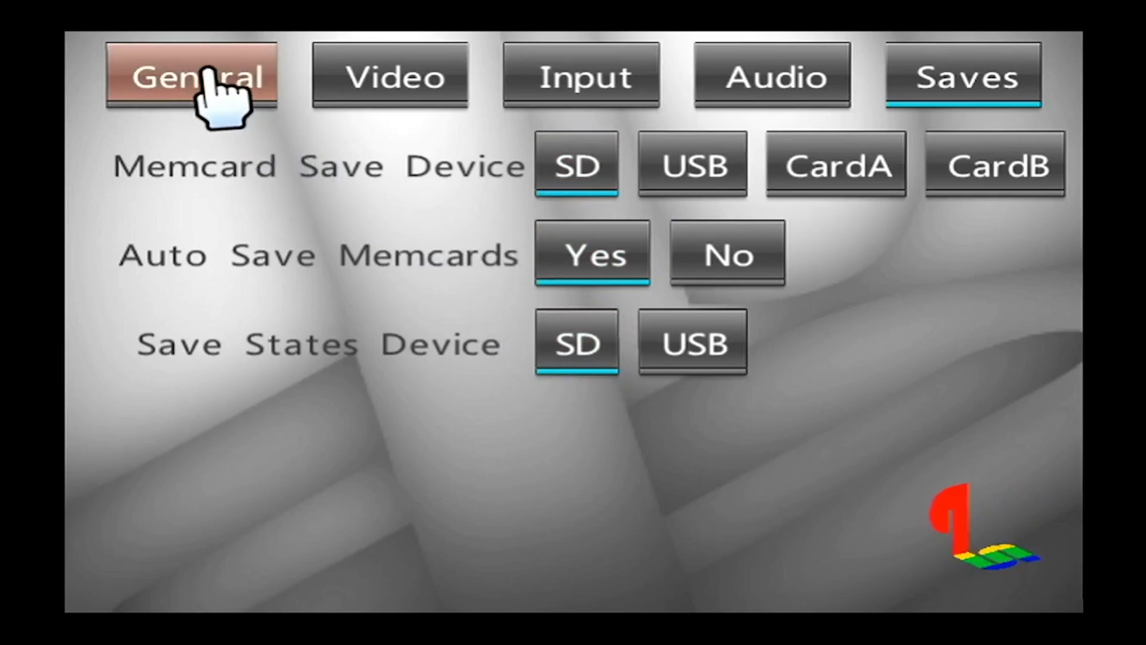
{"action": "left_click", "coordinate": [190, 76]}
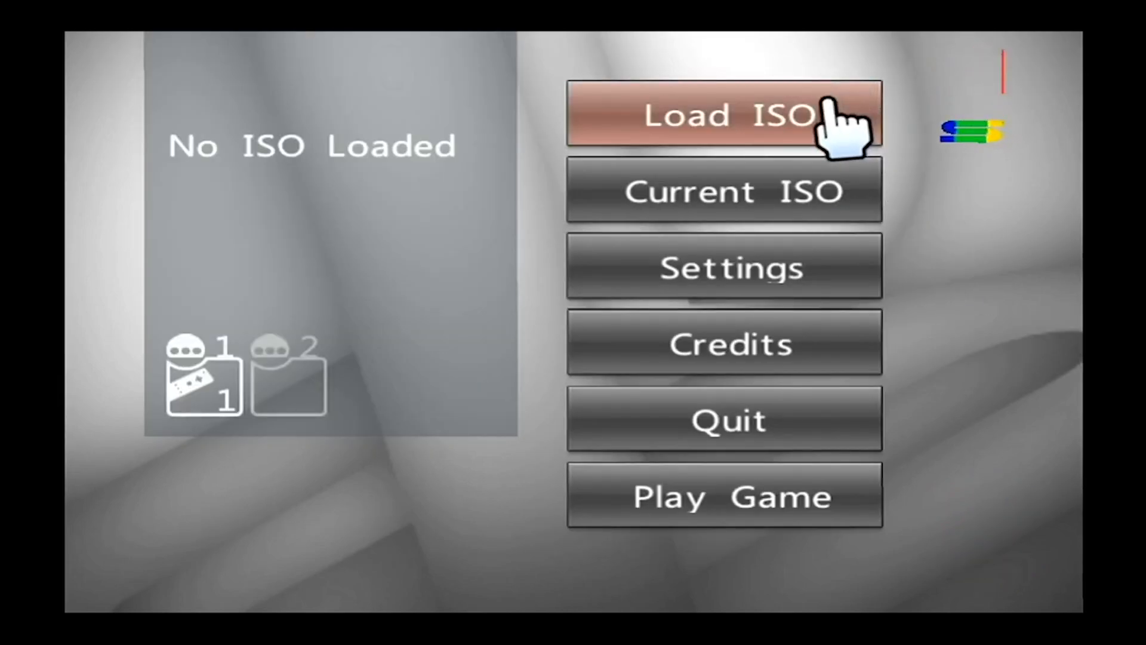
- Load Grand Theft Auto (USA).cue so the menu shows GTA, NTSC, AutoSave Enabled
{"action": "left_click", "coordinate": [723, 116]}
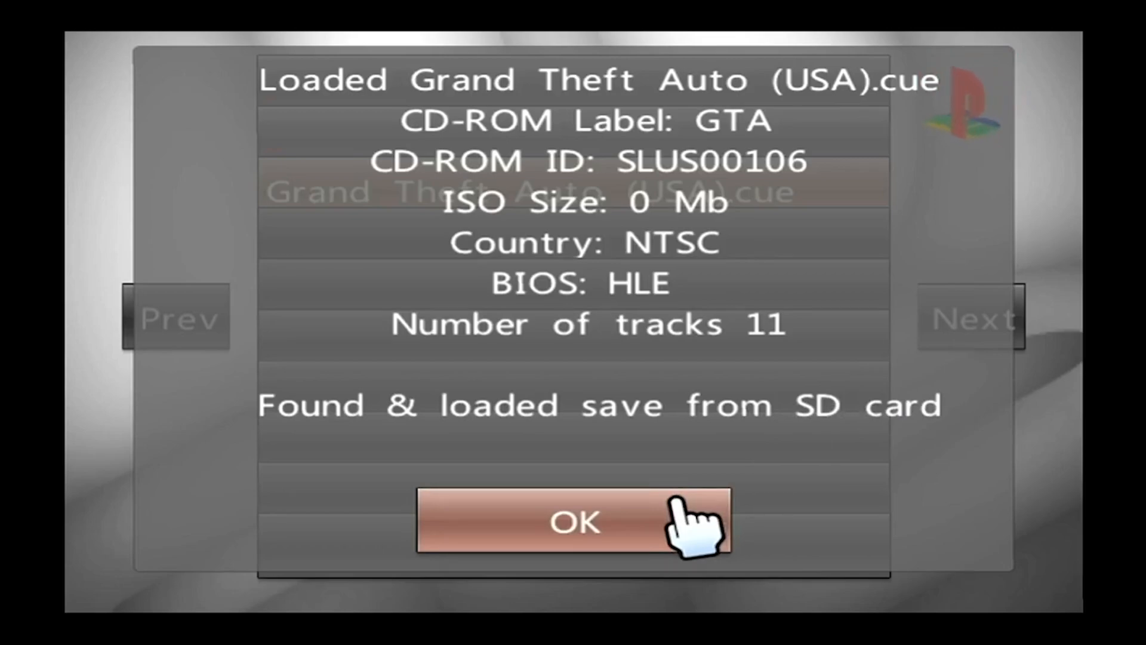
{"action": "left_click", "coordinate": [572, 522]}
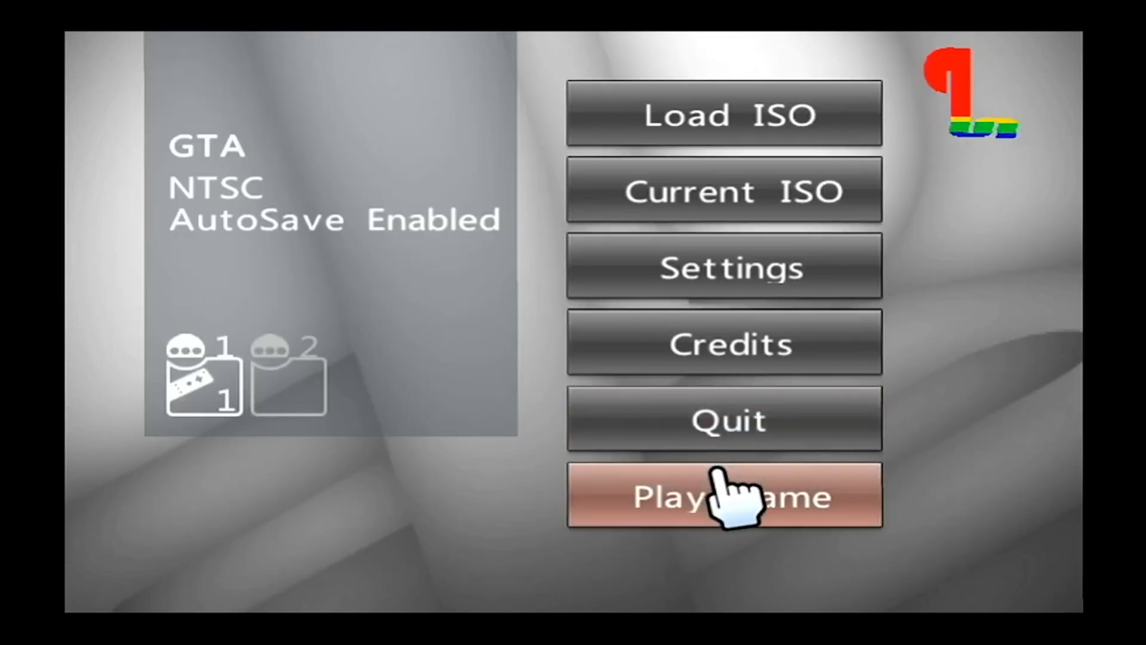